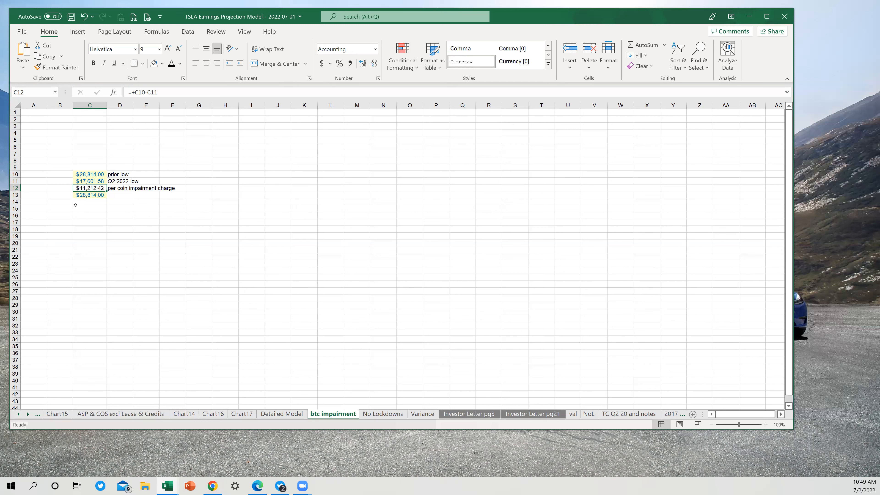
Overwrite C13 with the coin count 42,177.
click(90, 195)
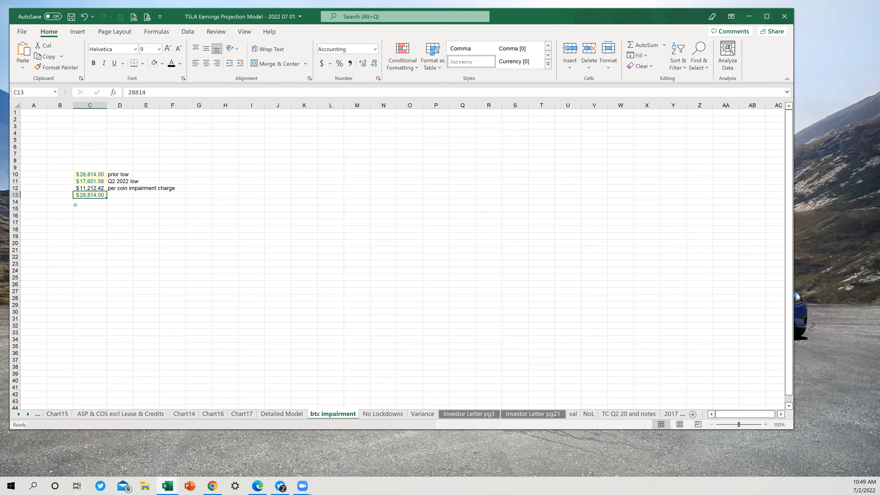
text(42177)
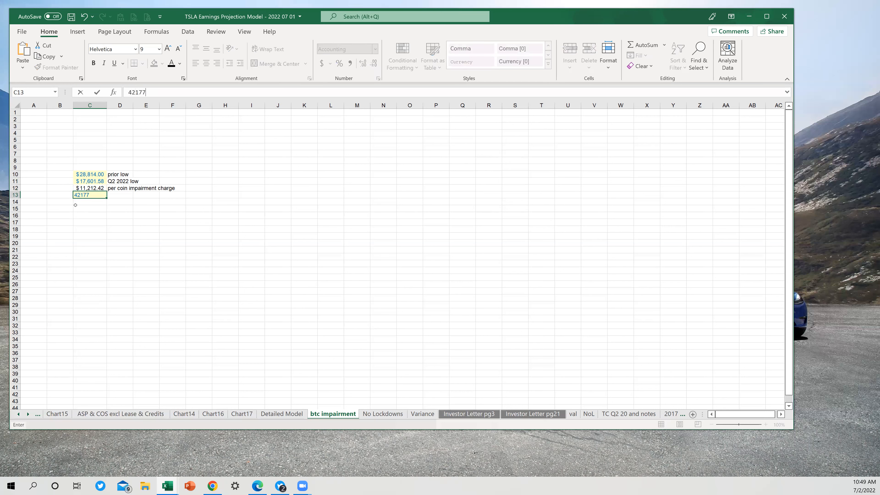
click(471, 61)
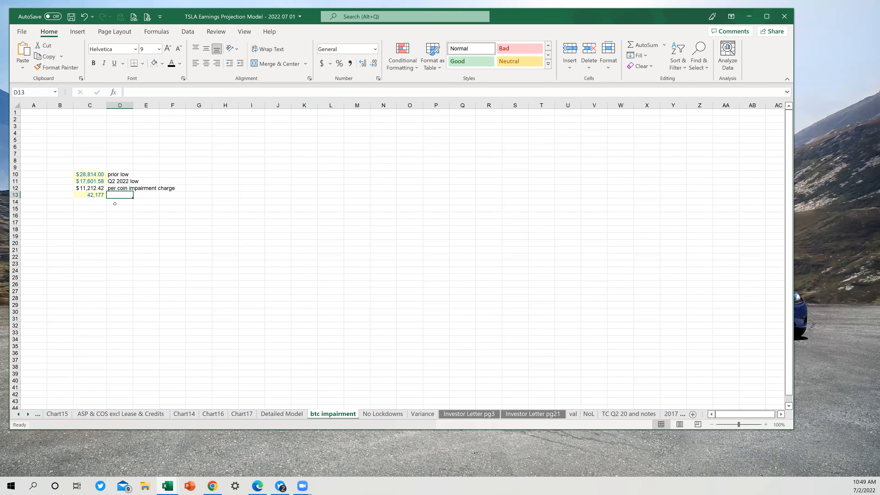
Enter the label 'coins owned' in D13 beside the 42,177 figure.
text(coins)
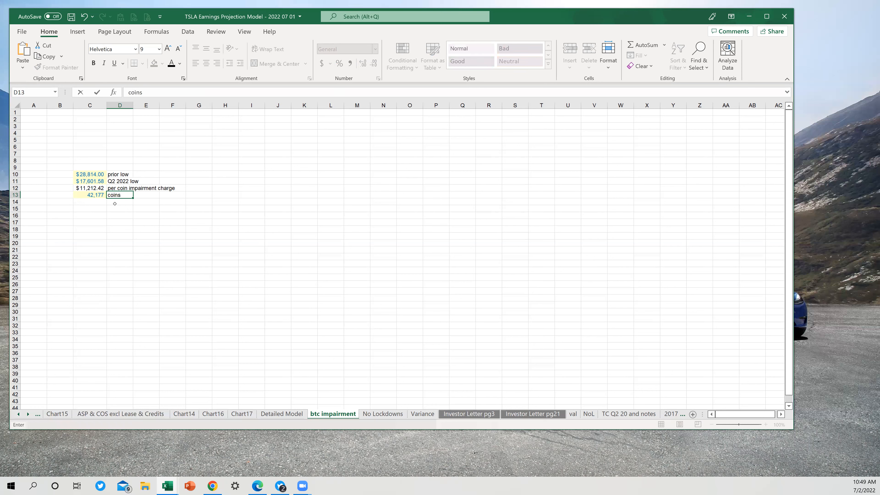
text(owned)
click(89, 202)
text(+)
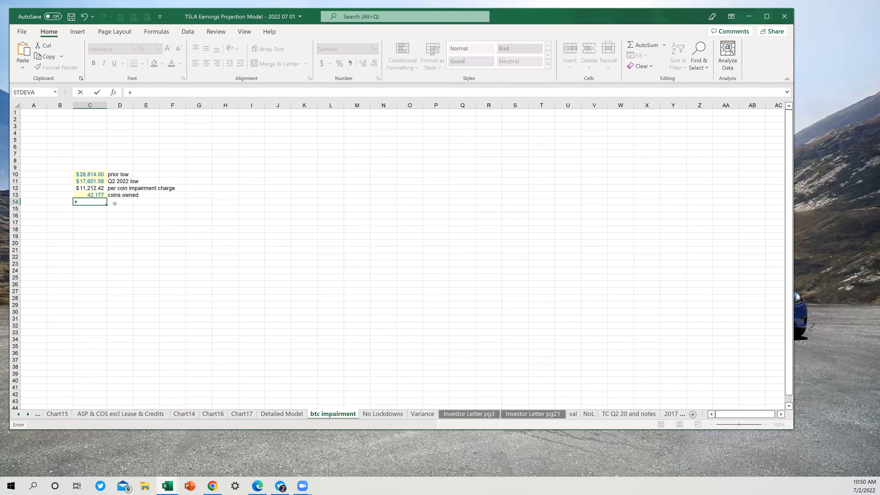
Enter =+C12*C13 in C14 to get the $472,906,238.34 total impairment.
click(90, 188)
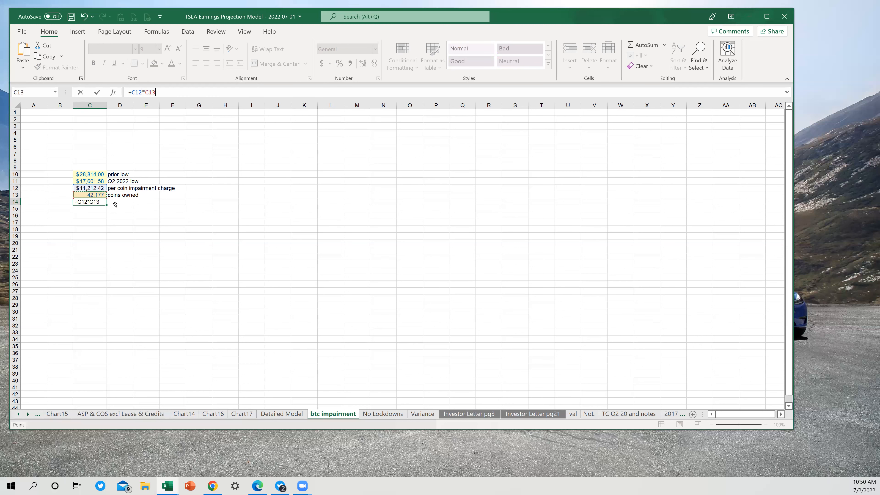
key(enter)
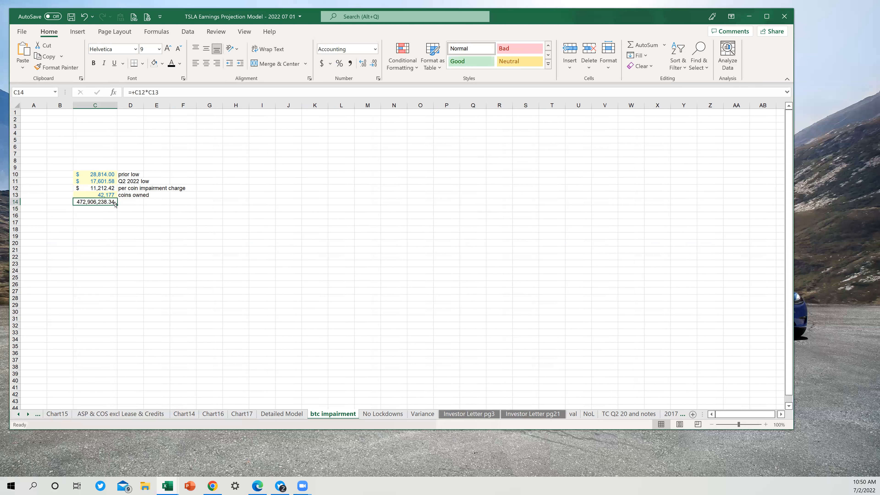
mouse_move(288, 232)
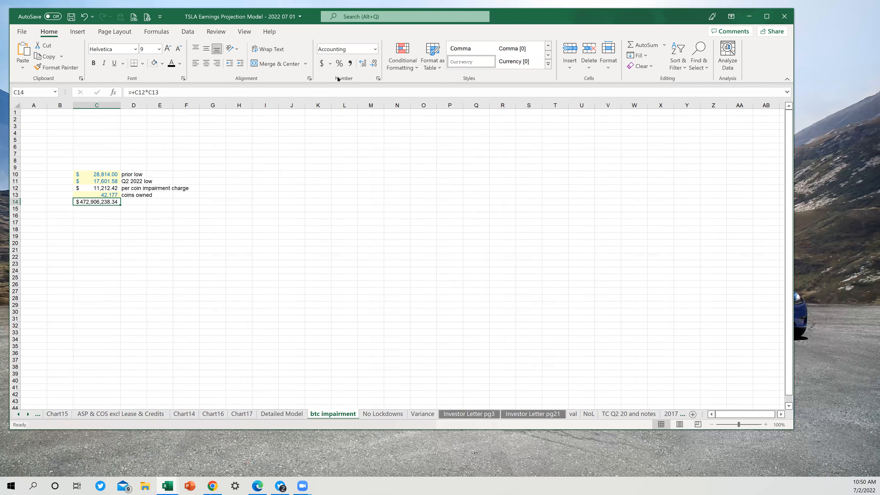
mouse_move(119, 248)
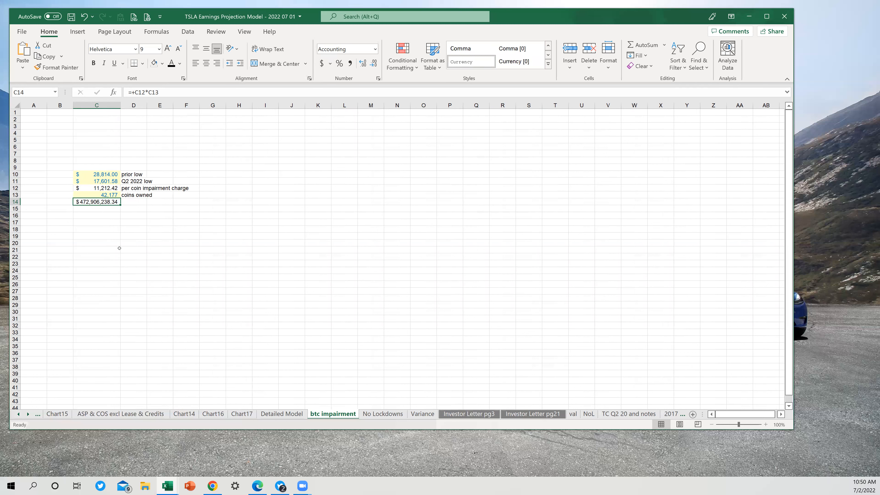
mouse_move(51, 209)
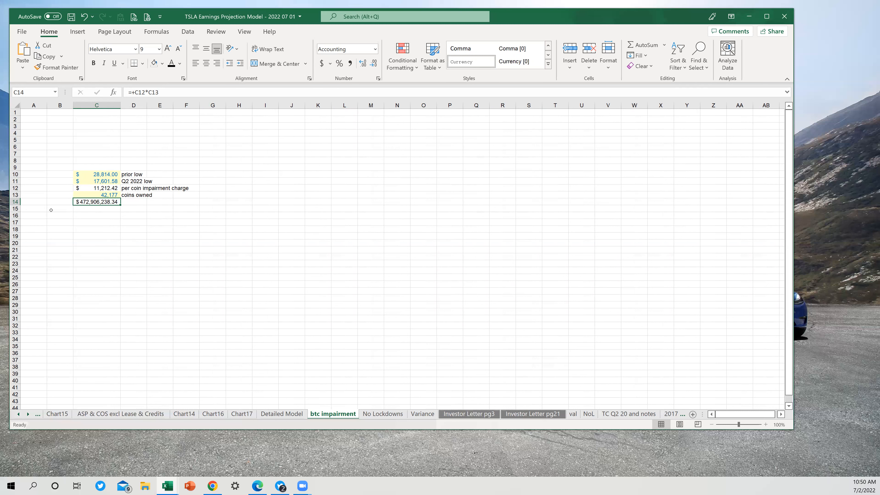
mouse_move(287, 232)
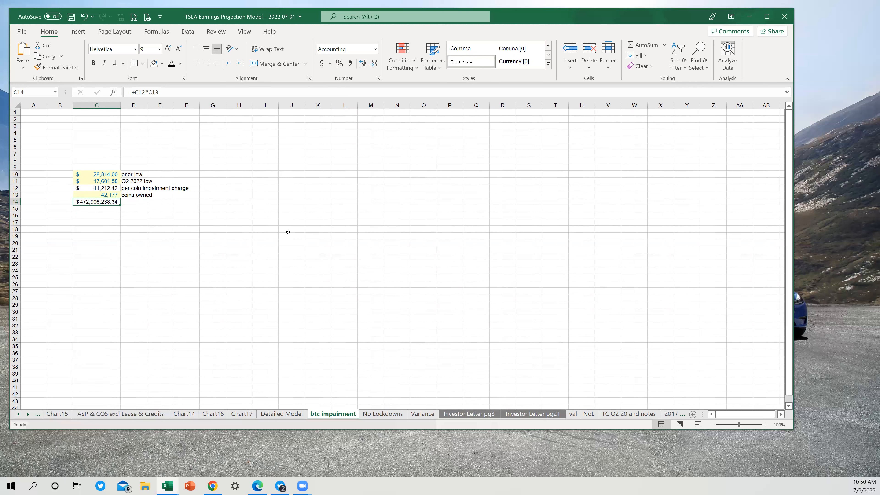
mouse_move(137, 253)
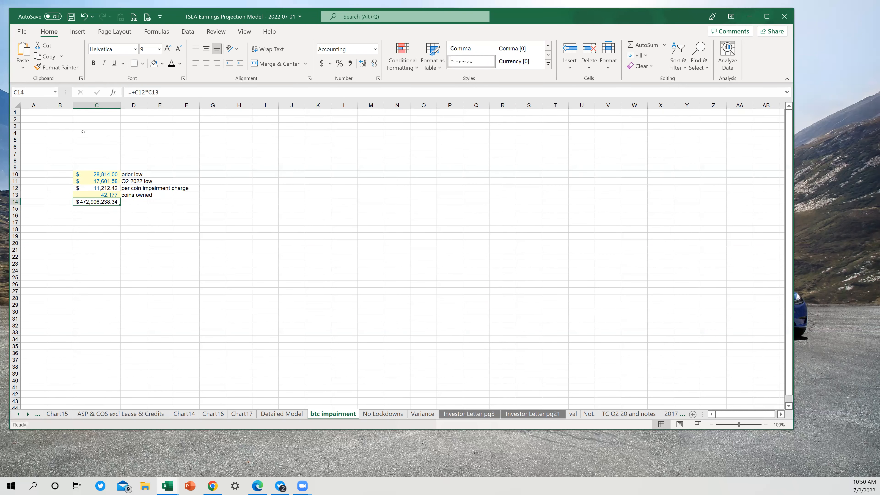
mouse_move(128, 213)
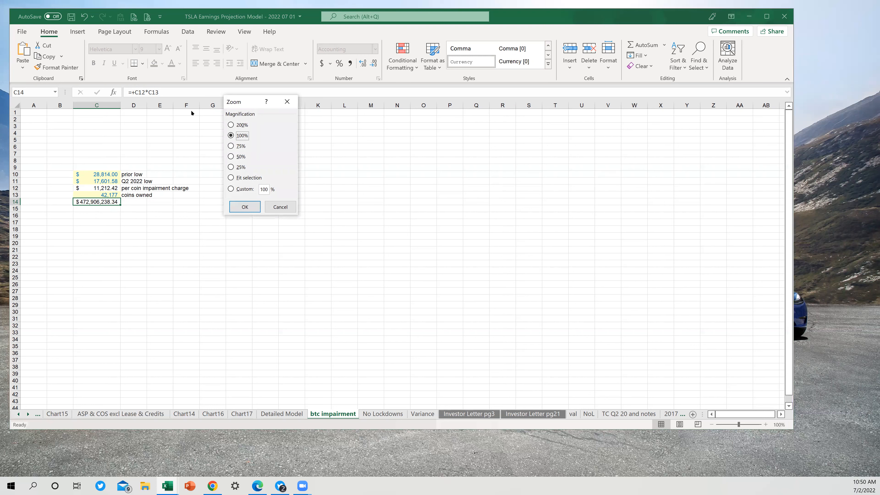
Zoom the sheet to 200% magnification for easier reading.
click(231, 125)
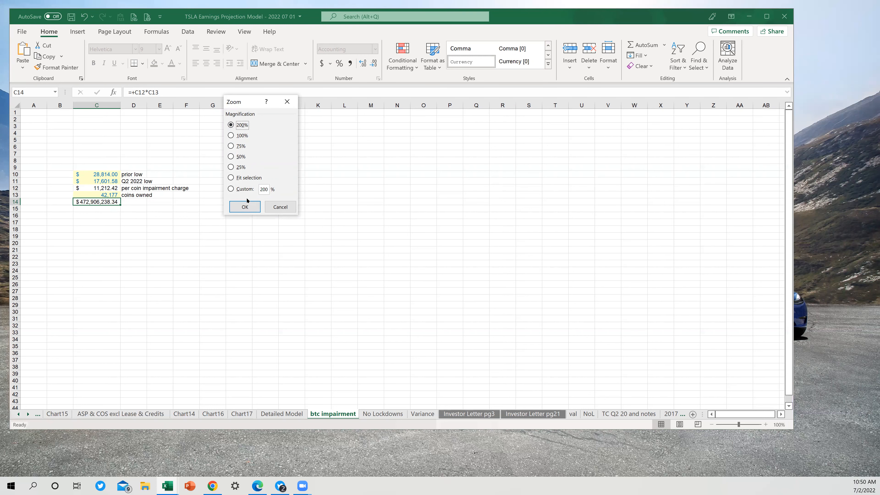
click(245, 207)
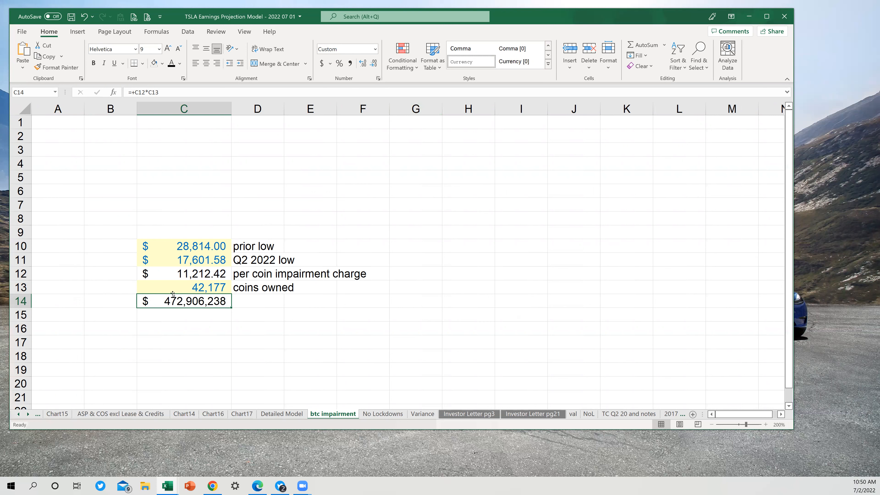
mouse_move(753, 420)
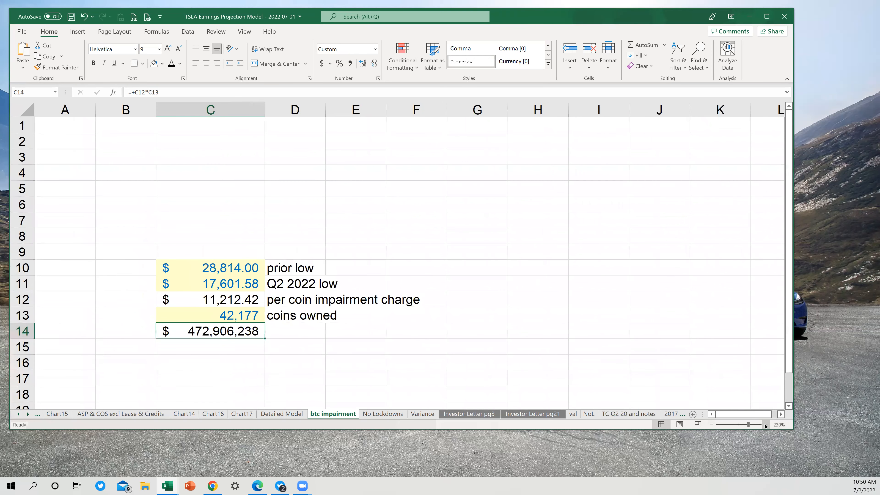
Enter the label 'Q2 estimate btc impairment' in D14 beside the total.
click(294, 331)
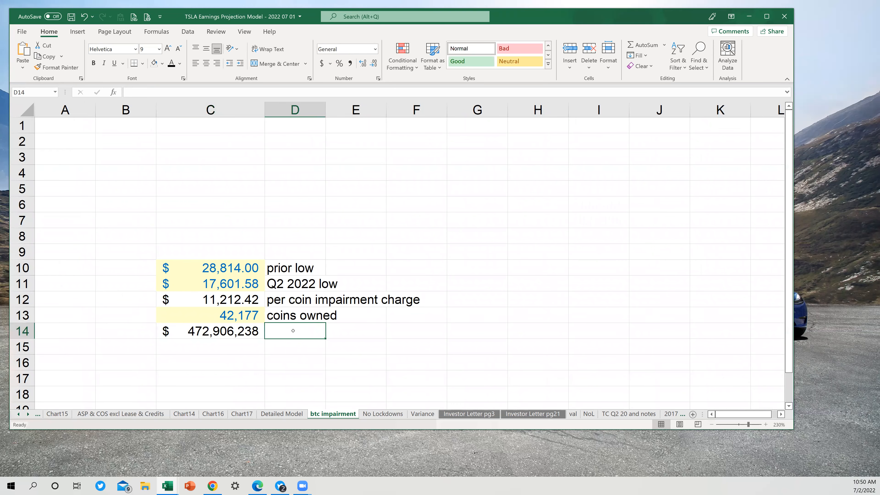
text(Q2 estimate btc)
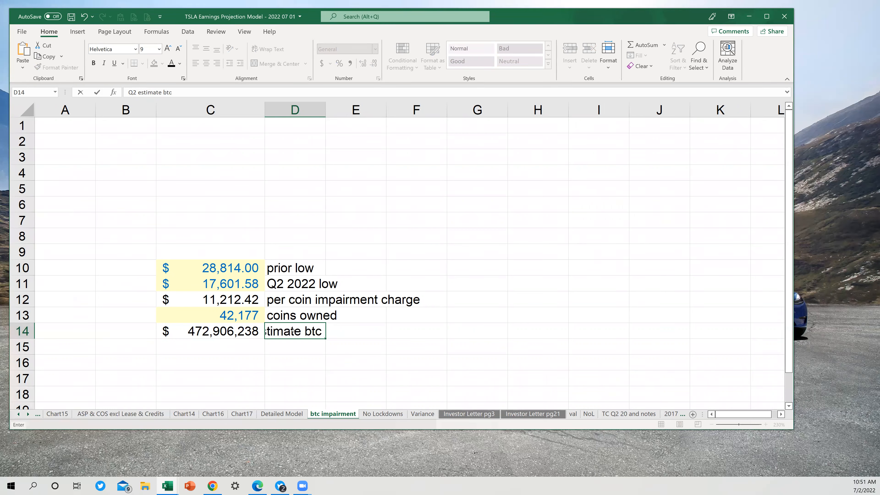
text(impairment)
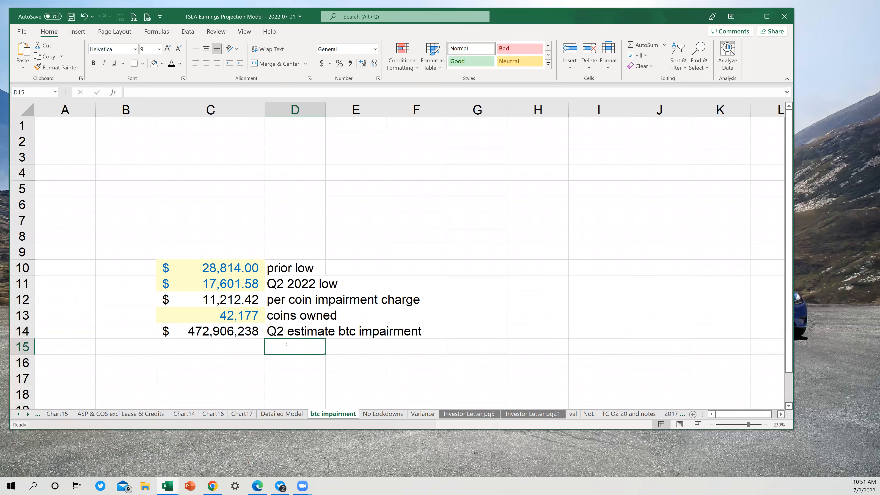
Glance at the Detailed Model sheet, then return to btc impairment.
click(282, 414)
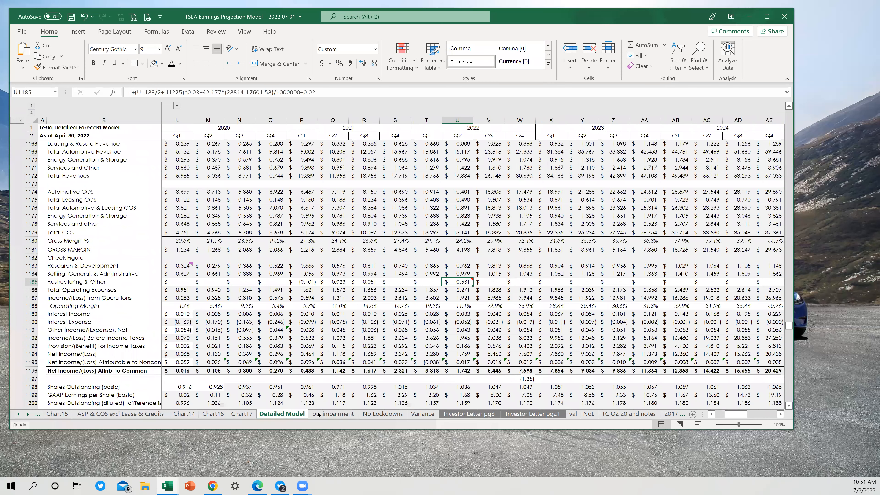
click(332, 414)
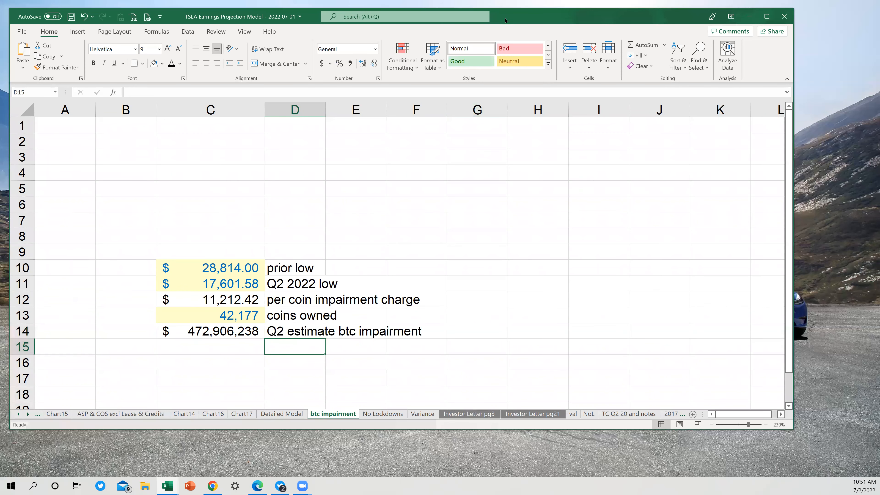